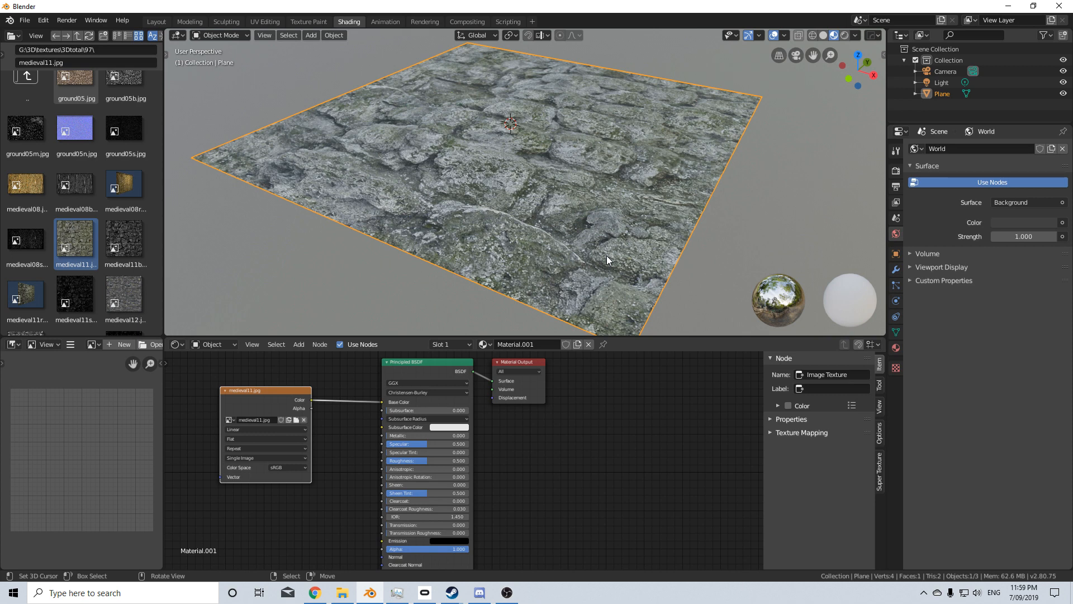
{"action": "mouse_move", "coordinate": [534, 167]}
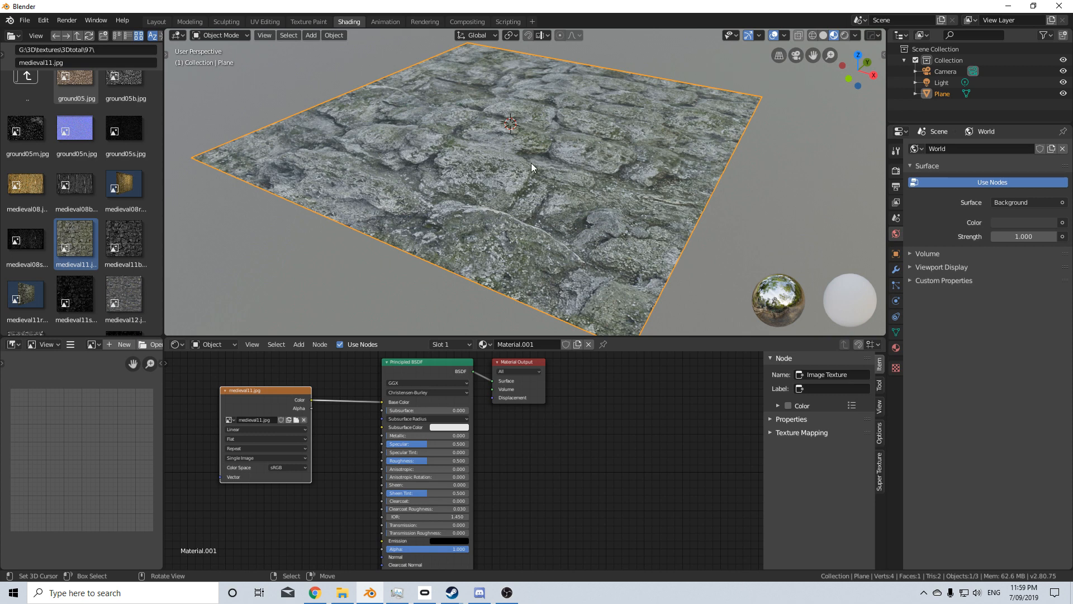
{"action": "mouse_move", "coordinate": [385, 99]}
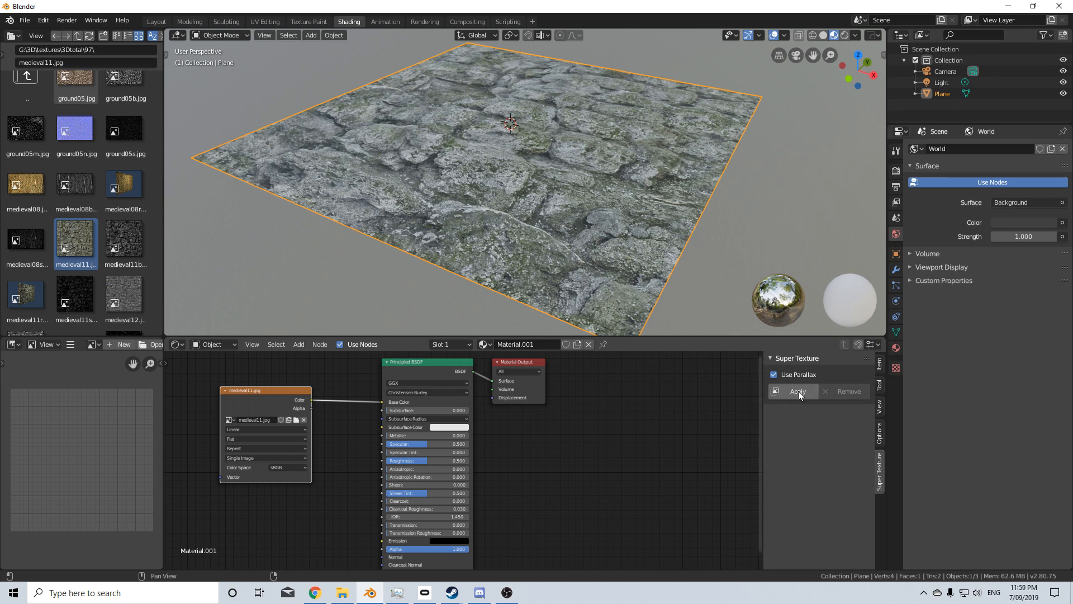
Step: Apply the Super Texture parallax setup to the stone material
{"action": "left_click", "coordinate": [797, 380]}
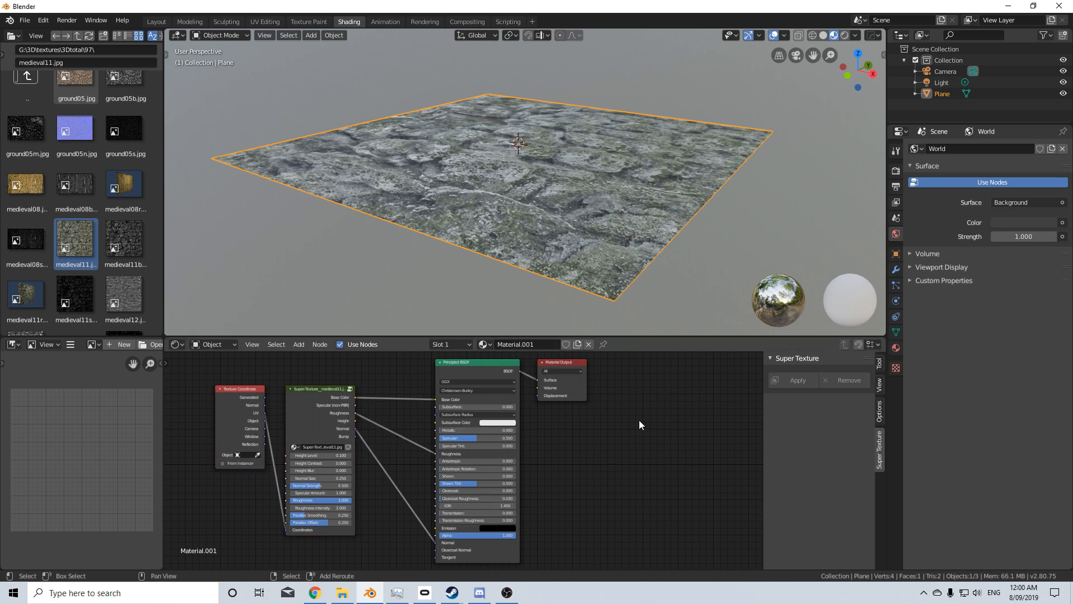
Step: Add an Image Texture node with a new blank 1024×1024 image named SampleBake
{"action": "left_click", "coordinate": [298, 345]}
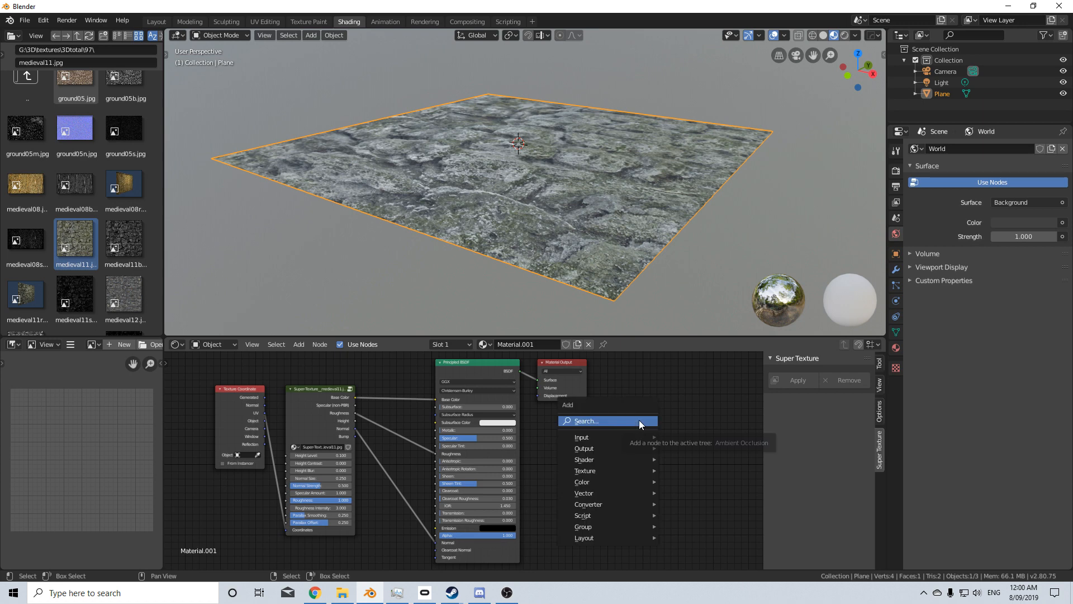
{"action": "type", "text": "image"}
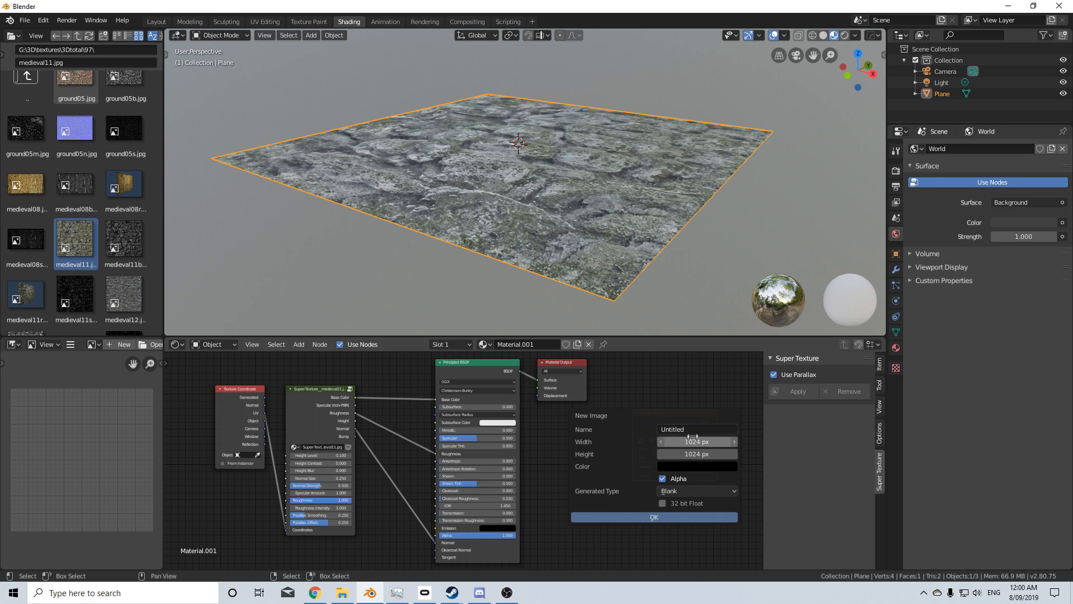
{"action": "type", "text": "SampleB"}
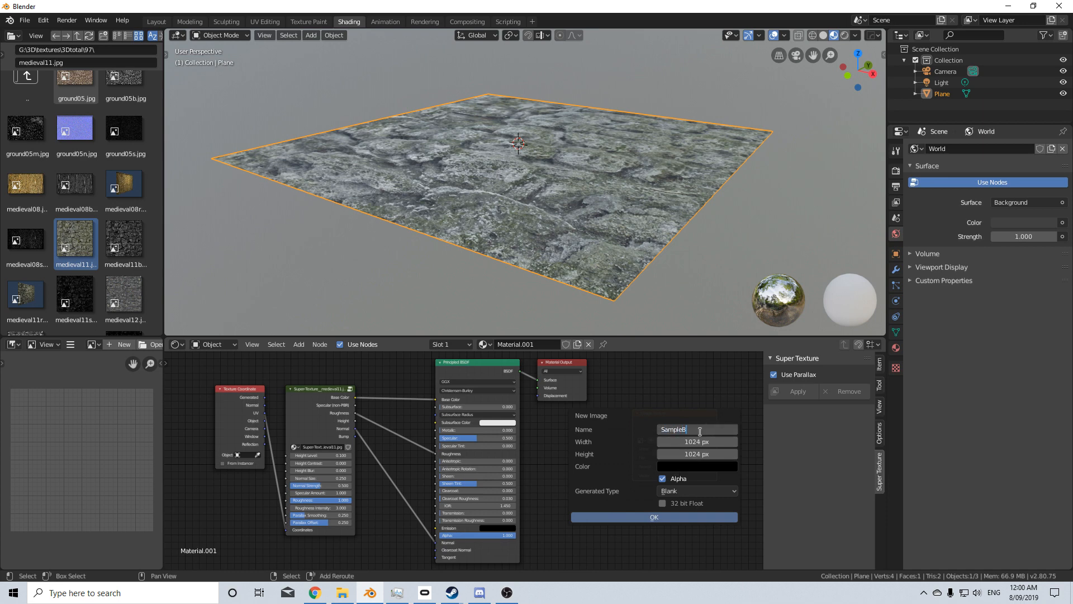
{"action": "left_click", "coordinate": [654, 516]}
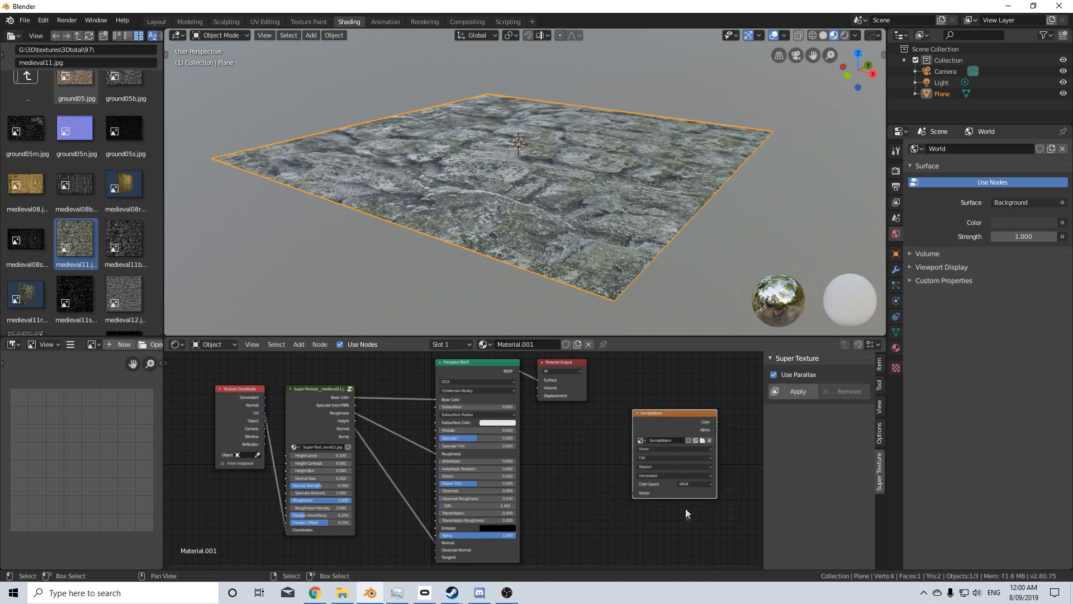
{"action": "mouse_move", "coordinate": [711, 387]}
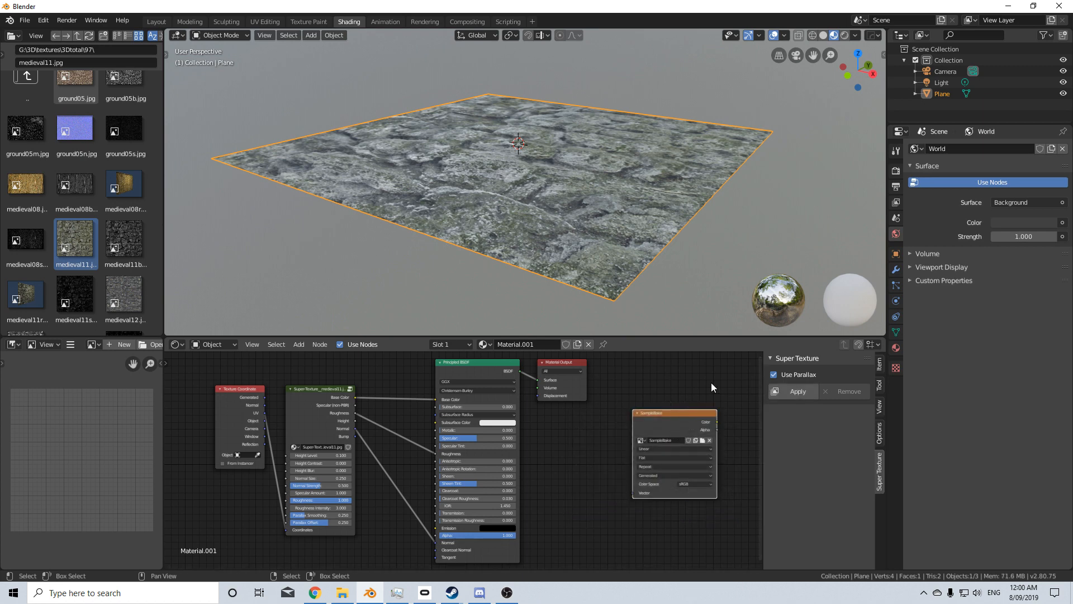
{"action": "left_click", "coordinate": [92, 344]}
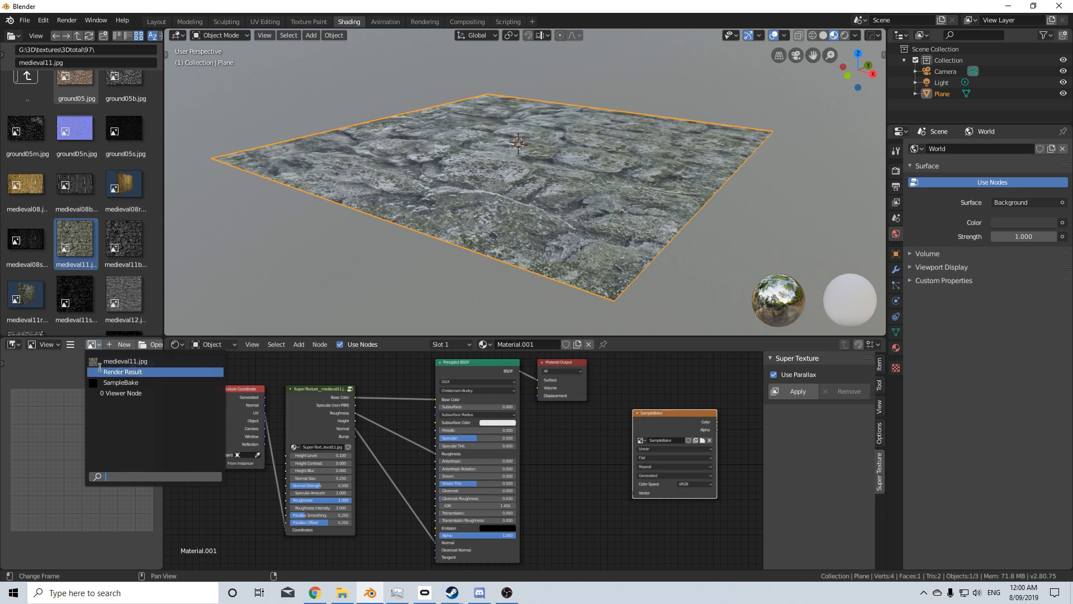
Step: Show SampleBake in the image viewer and switch the render engine to Cycles
{"action": "left_click", "coordinate": [121, 381]}
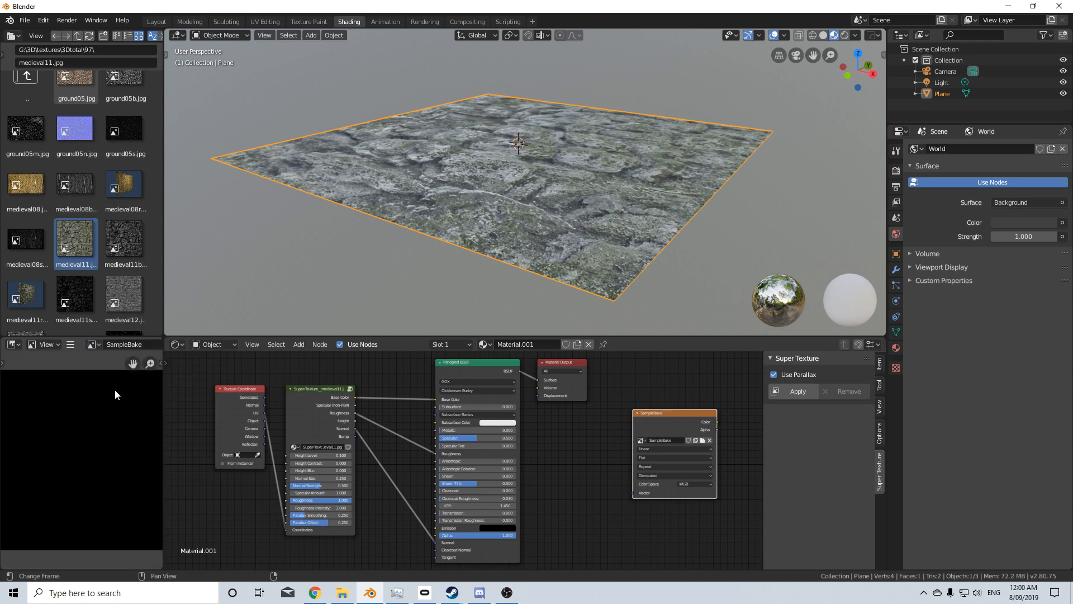
{"action": "left_click", "coordinate": [895, 171]}
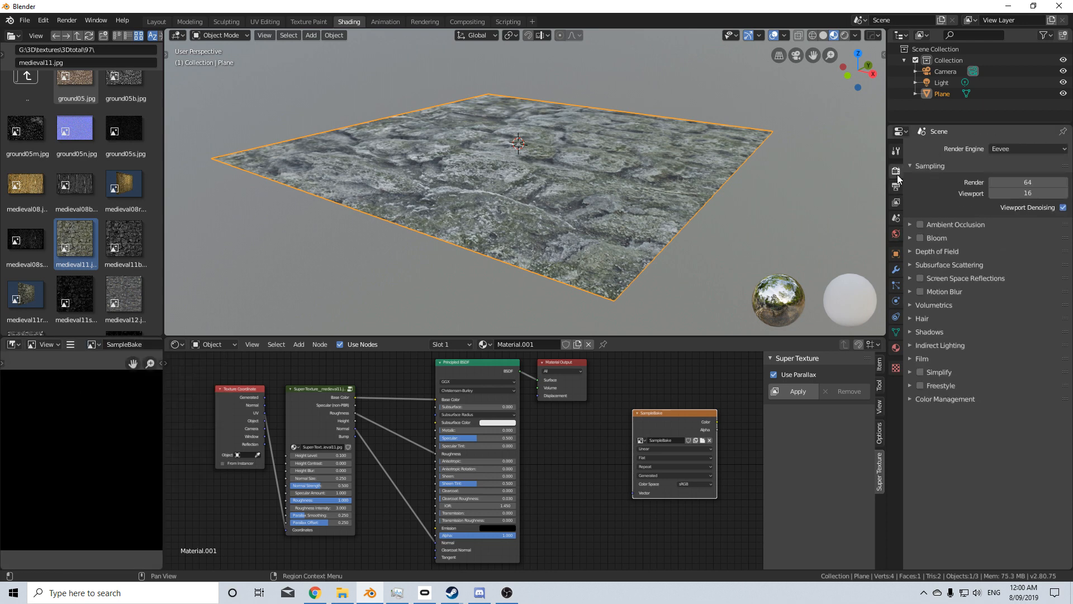
{"action": "left_click", "coordinate": [1025, 149]}
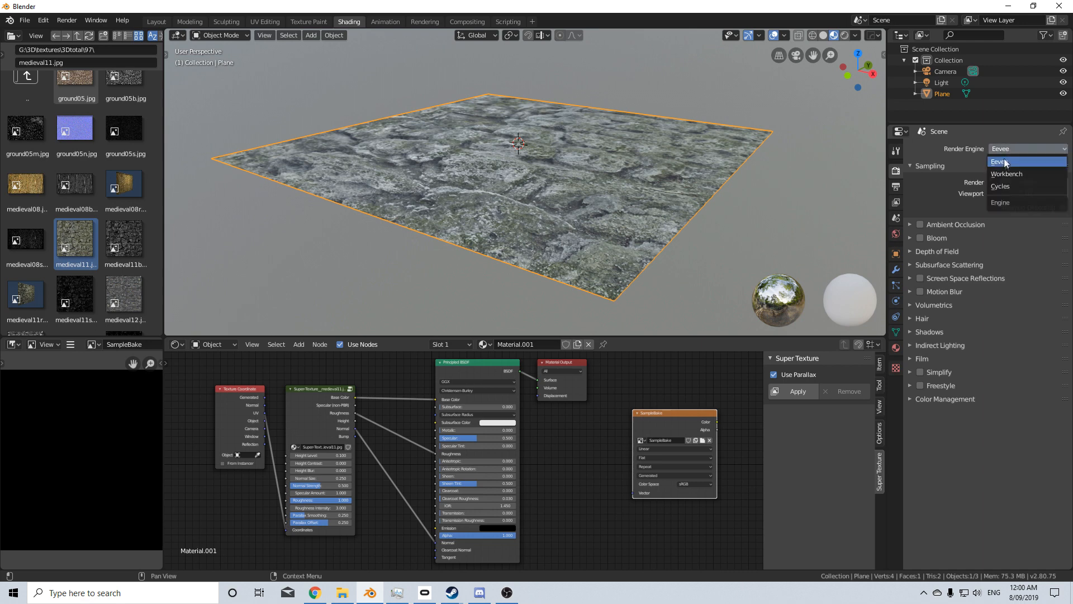
{"action": "left_click", "coordinate": [1000, 186]}
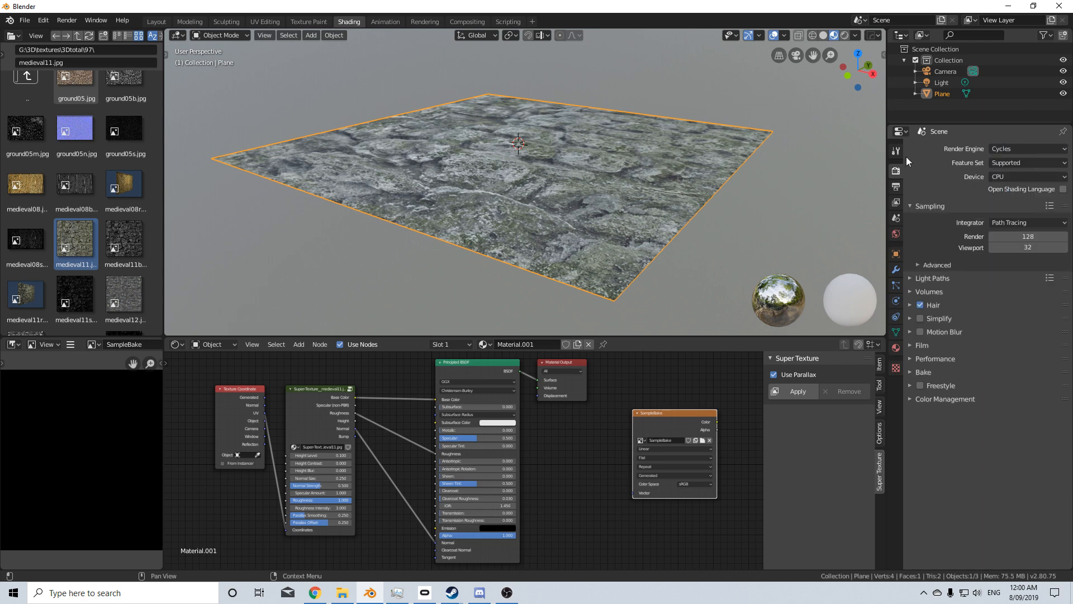
Step: Bake a Normal map of the stone plane into SampleBake
{"action": "left_click", "coordinate": [923, 372]}
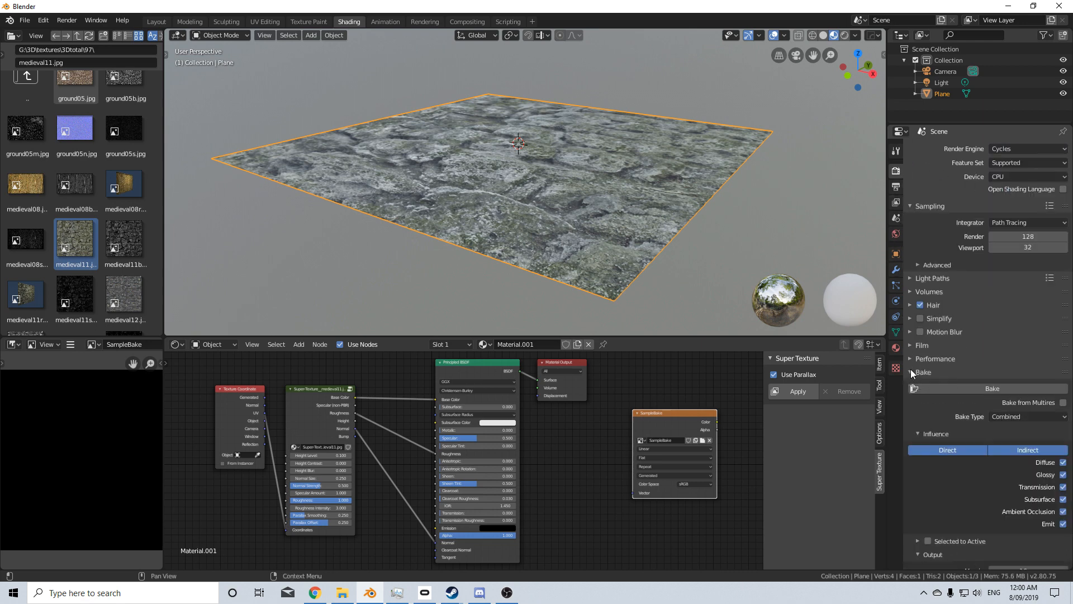
{"action": "left_click", "coordinate": [1025, 415]}
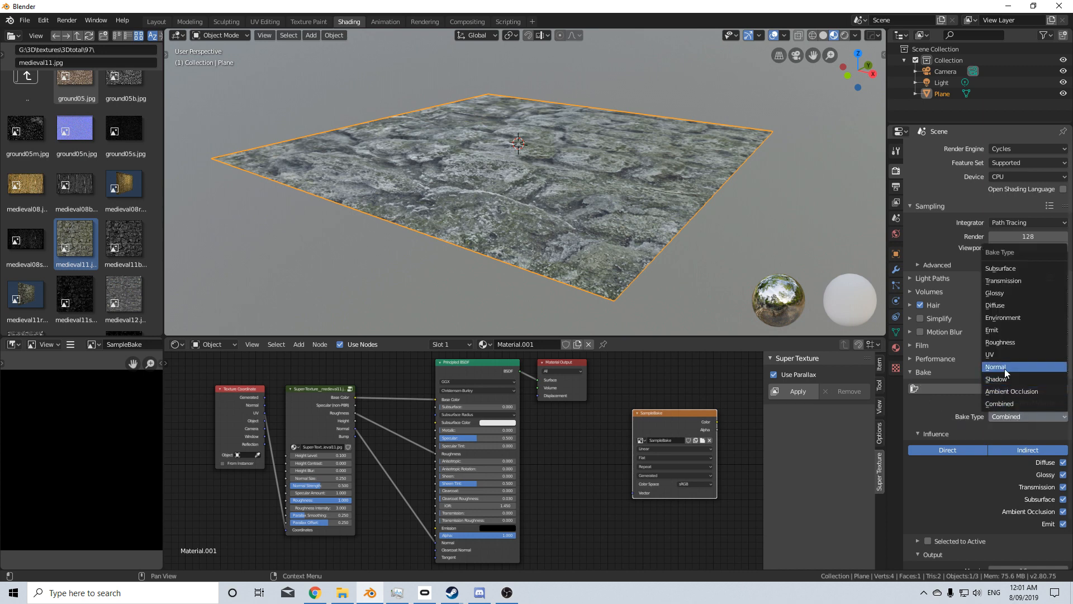
{"action": "left_click", "coordinate": [995, 366]}
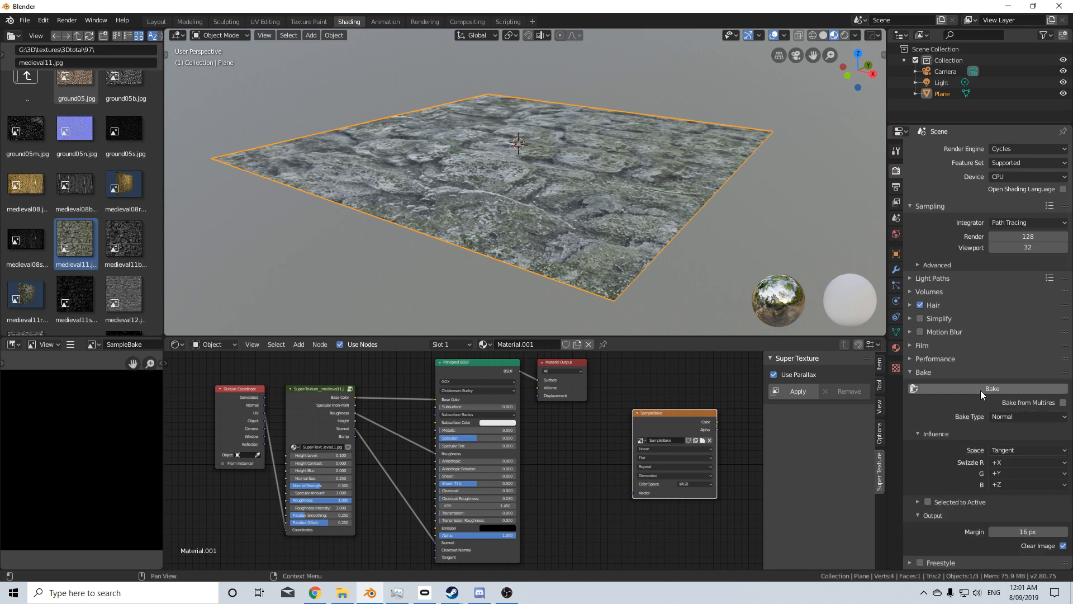
{"action": "left_click", "coordinate": [992, 388]}
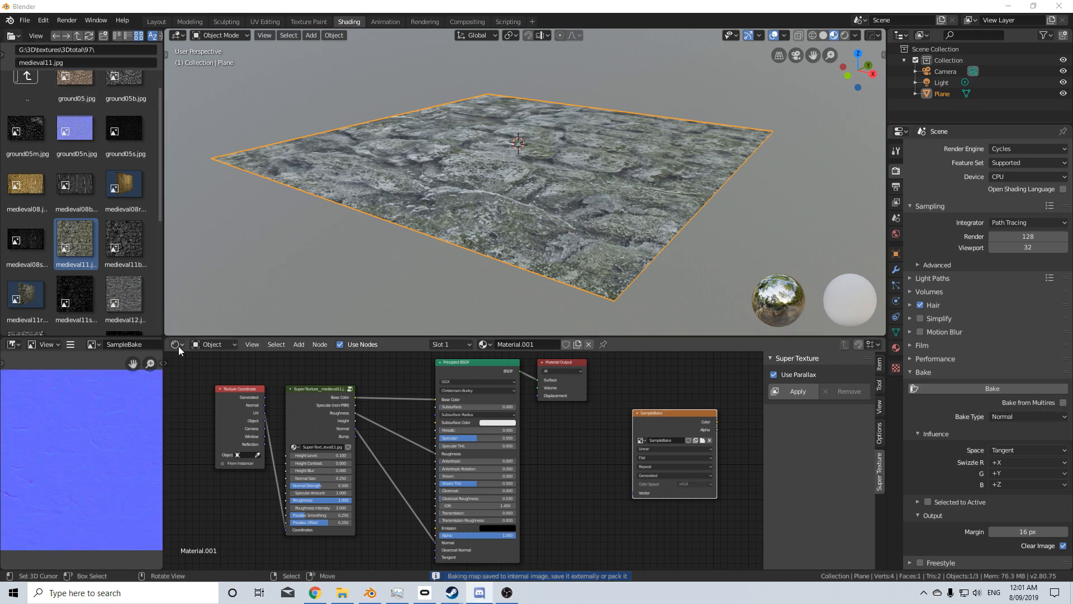
Step: Turn the node area into an Image Editor showing the baked SampleBake normal map
{"action": "left_click", "coordinate": [177, 344]}
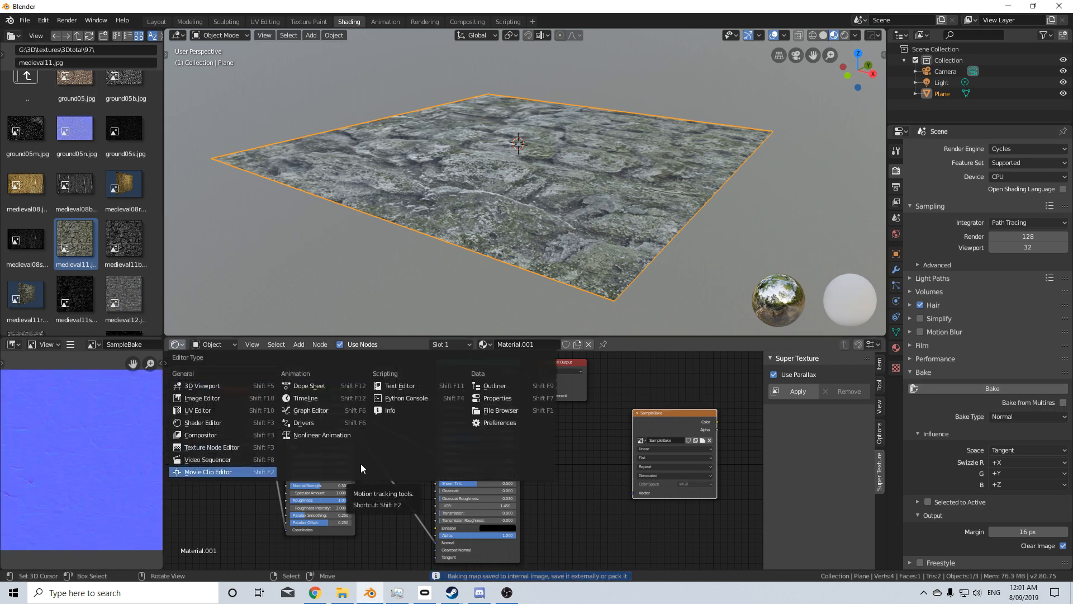
{"action": "left_click", "coordinate": [201, 397]}
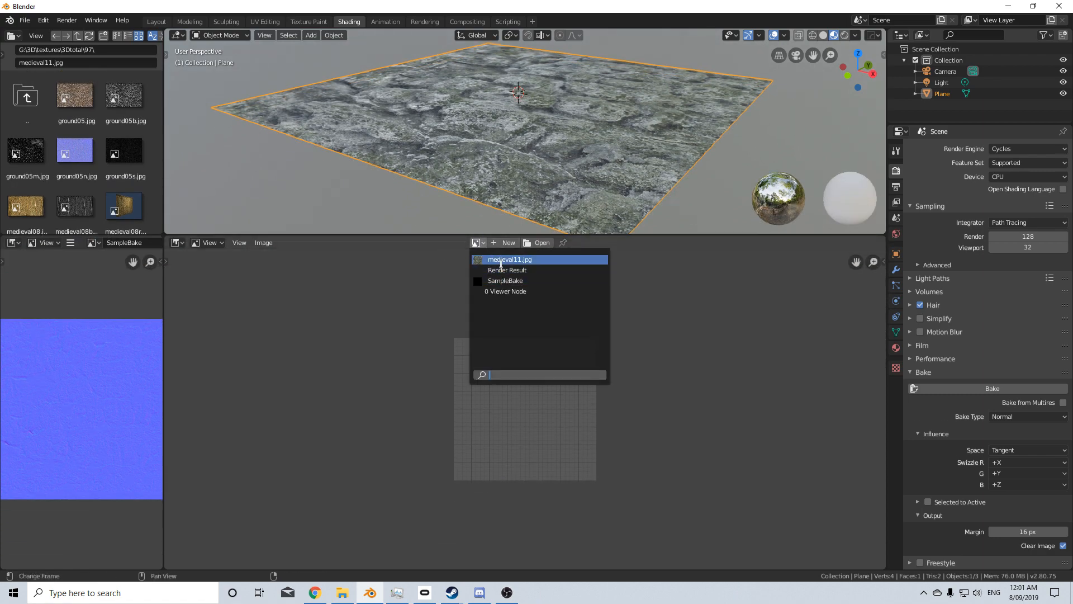
{"action": "left_click", "coordinate": [506, 280]}
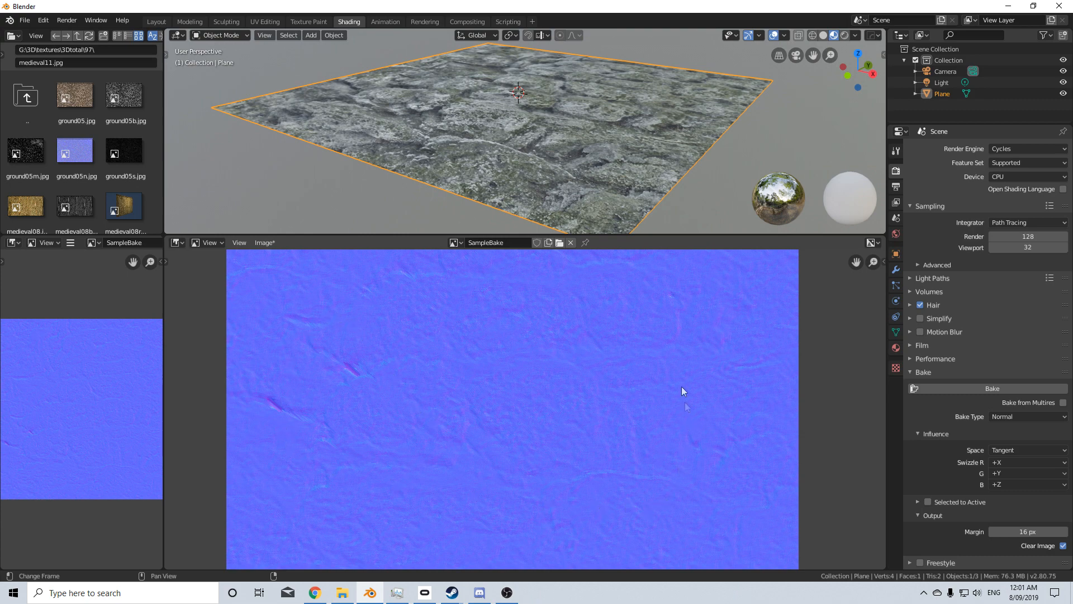
{"action": "left_click", "coordinate": [1027, 416]}
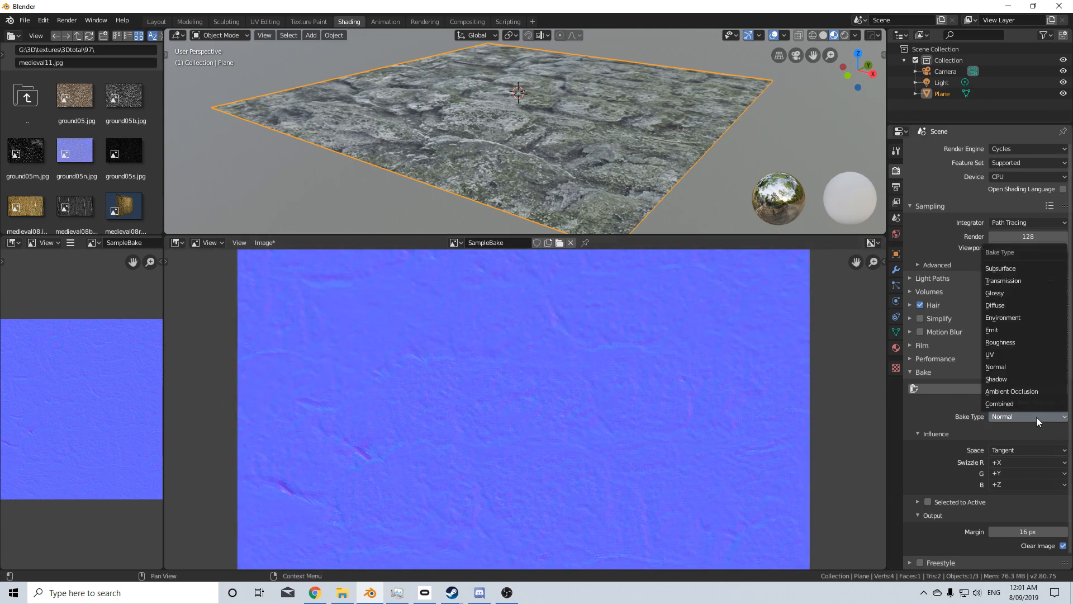
Step: Bake Roughness into SampleBake, then overwrite it with a Glossy bake
{"action": "left_click", "coordinate": [1000, 342]}
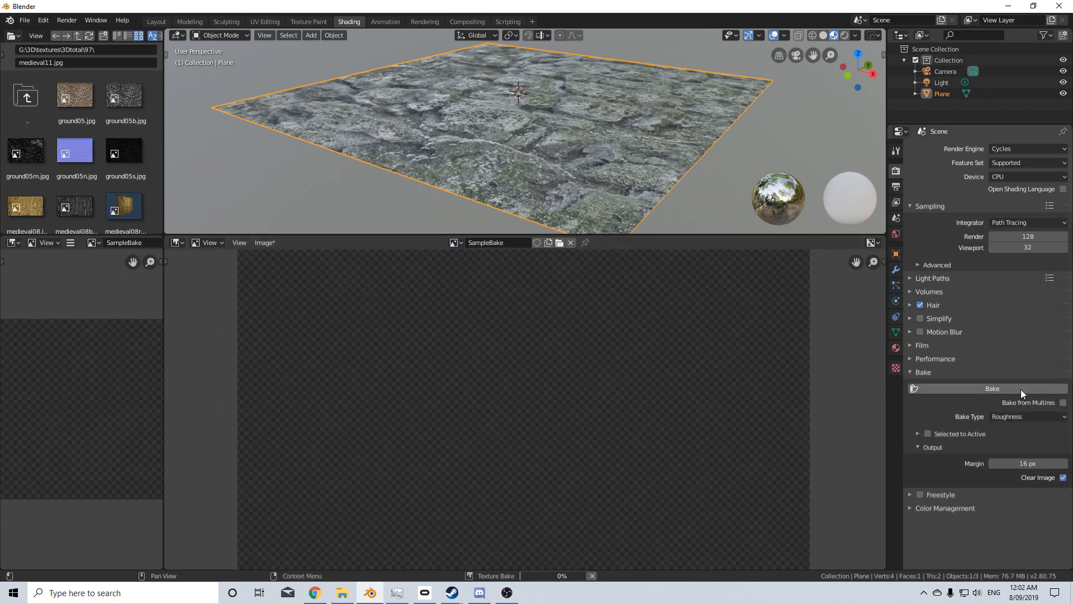
{"action": "left_click", "coordinate": [992, 388]}
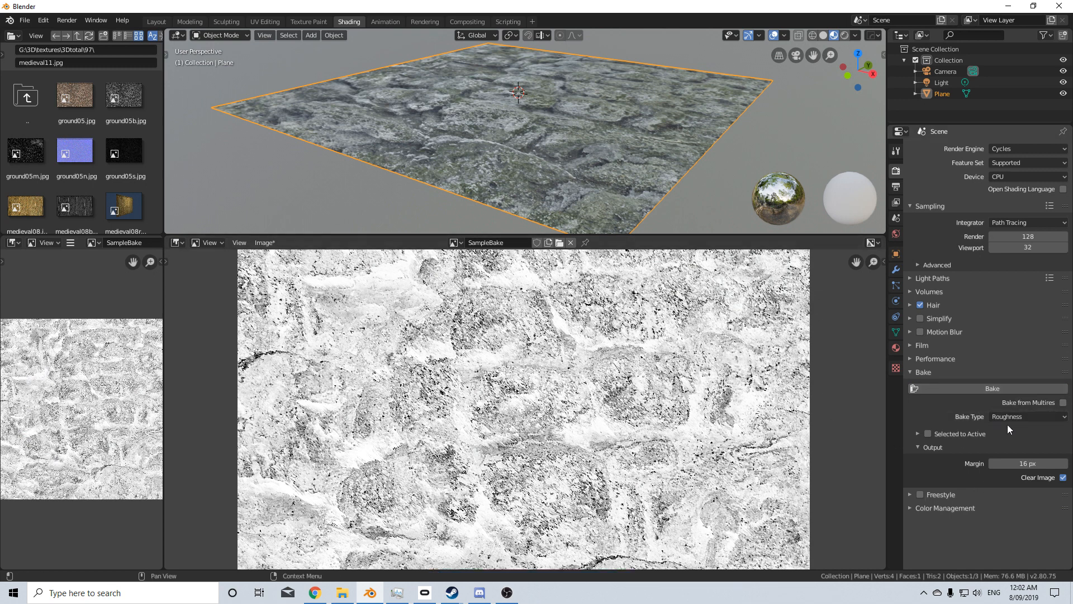
{"action": "left_click", "coordinate": [1027, 416]}
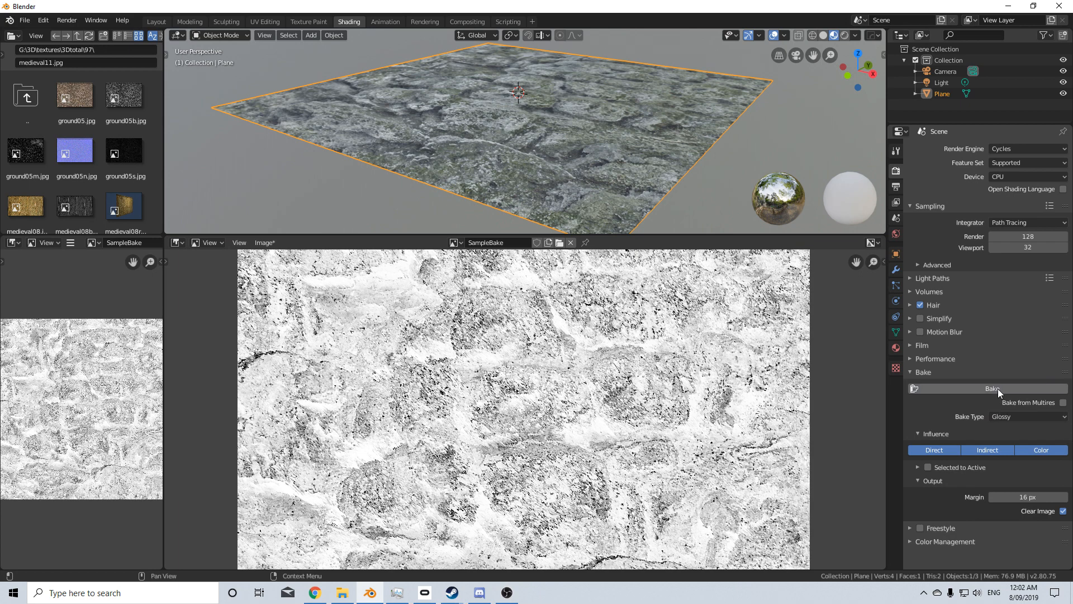
{"action": "left_click", "coordinate": [992, 388]}
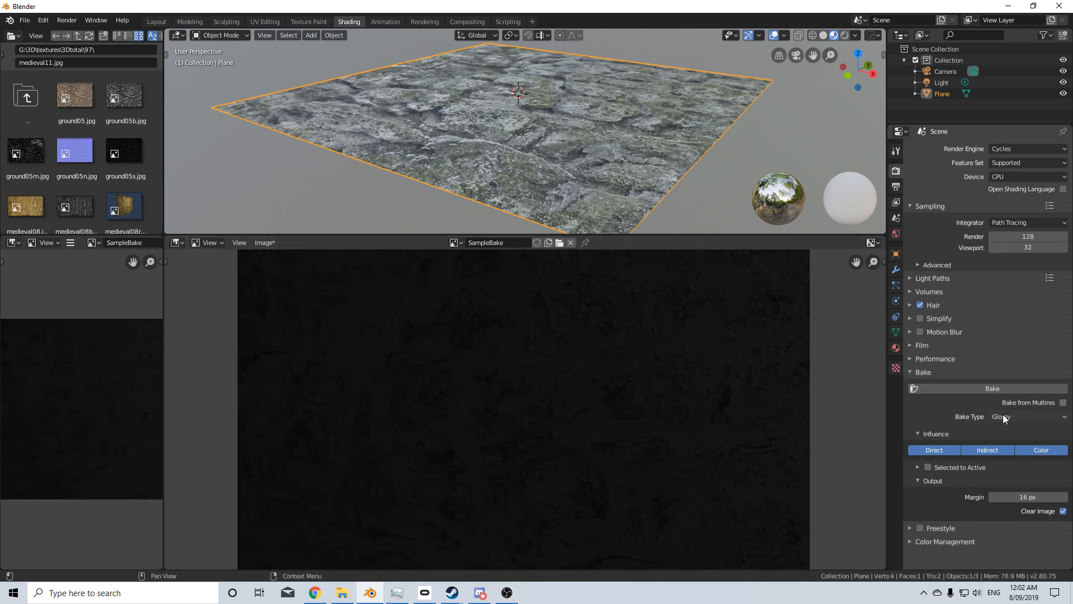
{"action": "left_click", "coordinate": [1027, 416]}
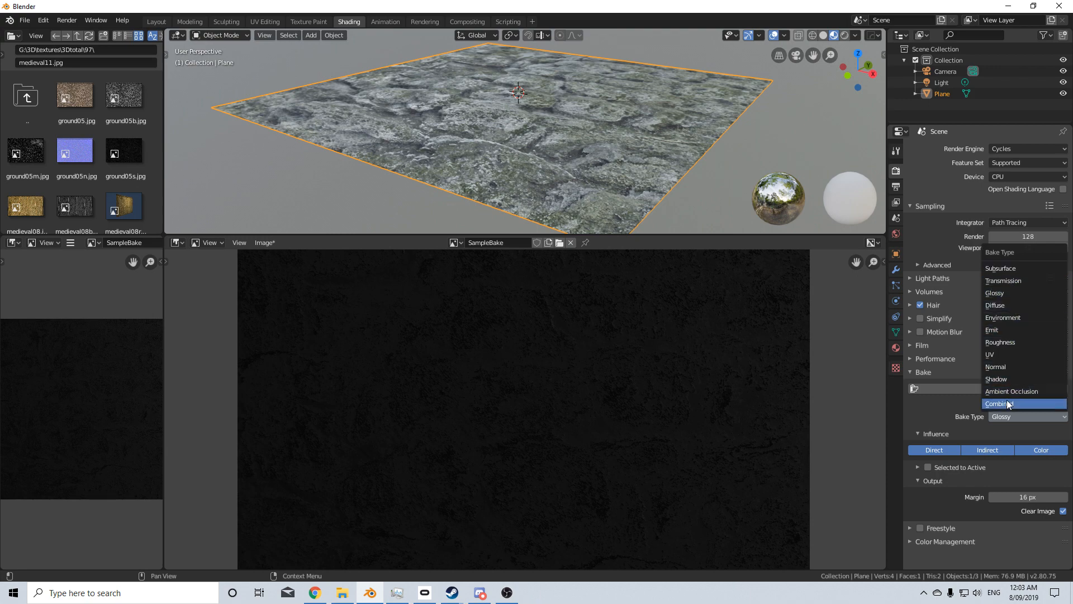
{"action": "mouse_move", "coordinate": [1013, 390]}
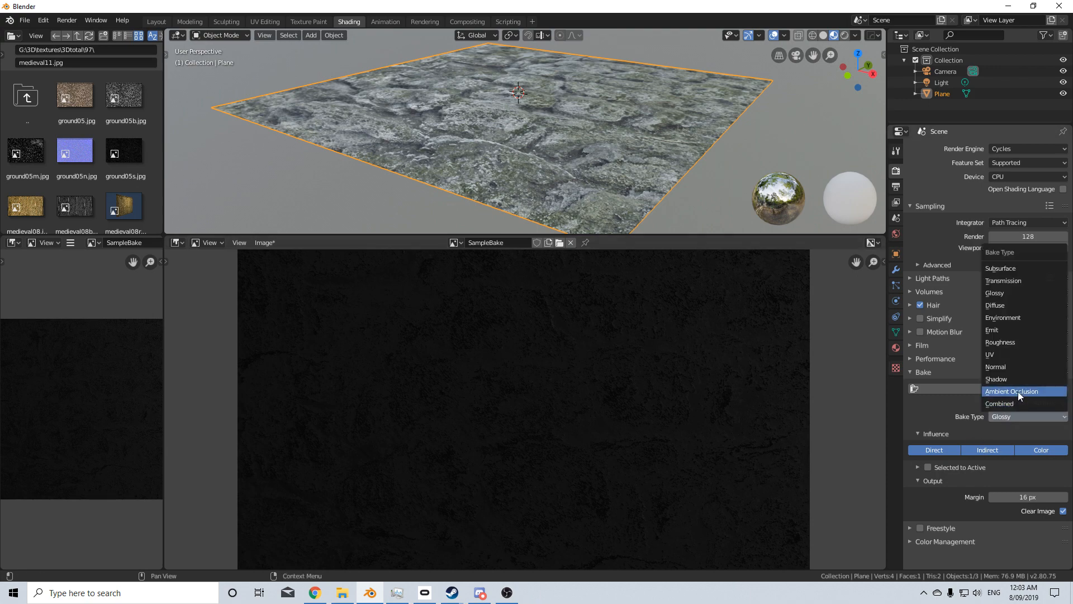
Step: Bake Ambient Occlusion into SampleBake
{"action": "left_click", "coordinate": [1015, 390]}
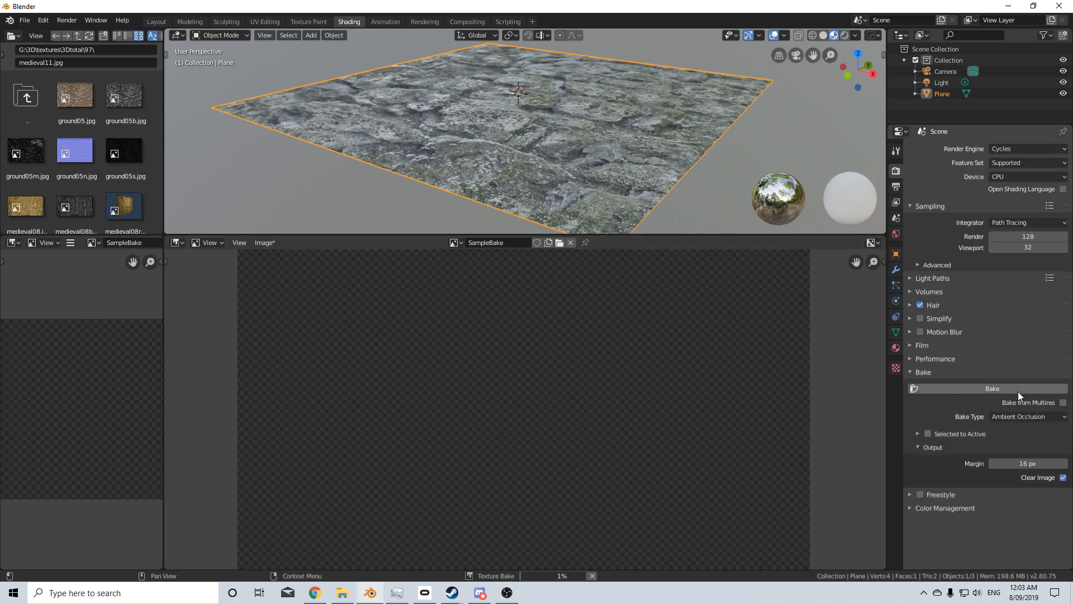
{"action": "left_click", "coordinate": [992, 388]}
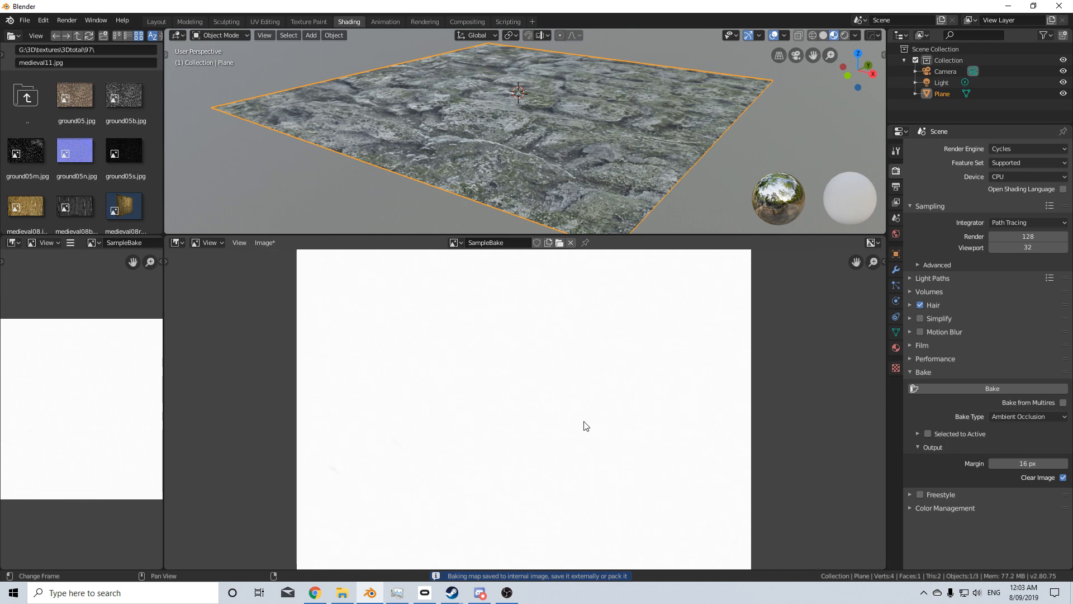